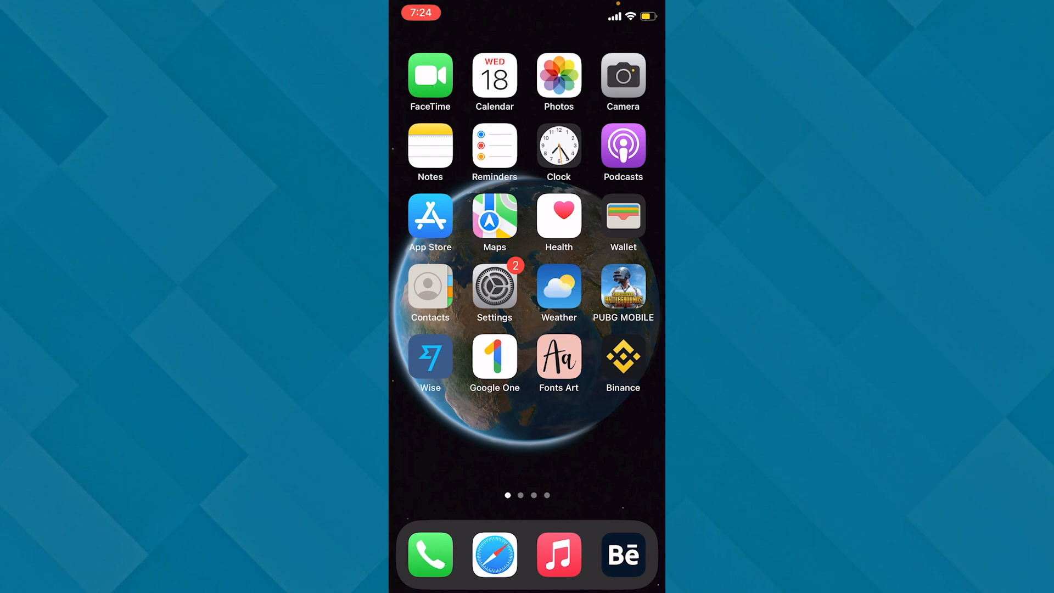
Launch Fonts Art from its store listing and show the Standard font styles list.
left_click(558, 356)
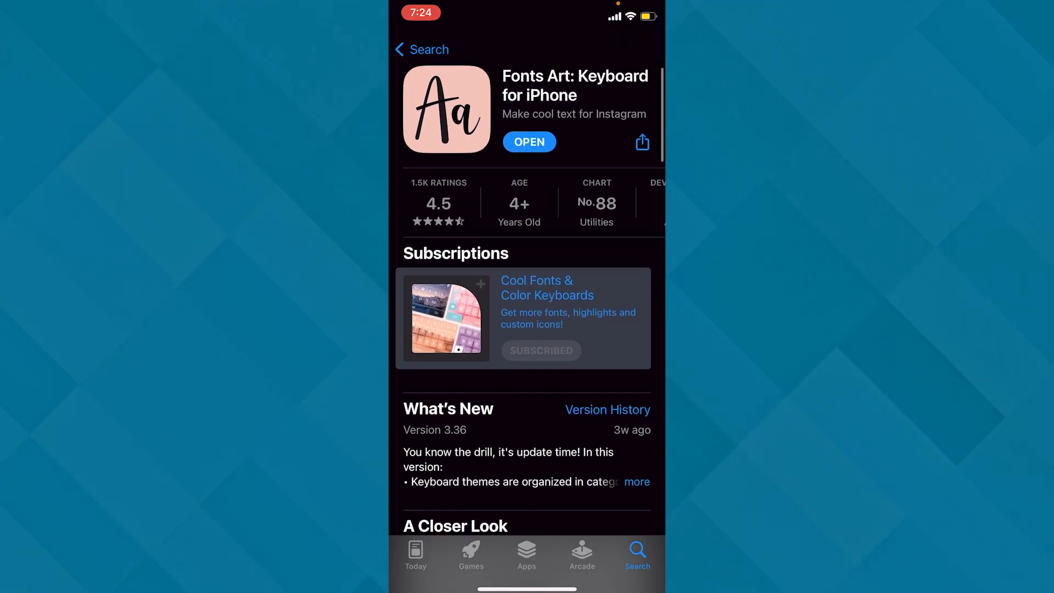
scroll("down", 3)
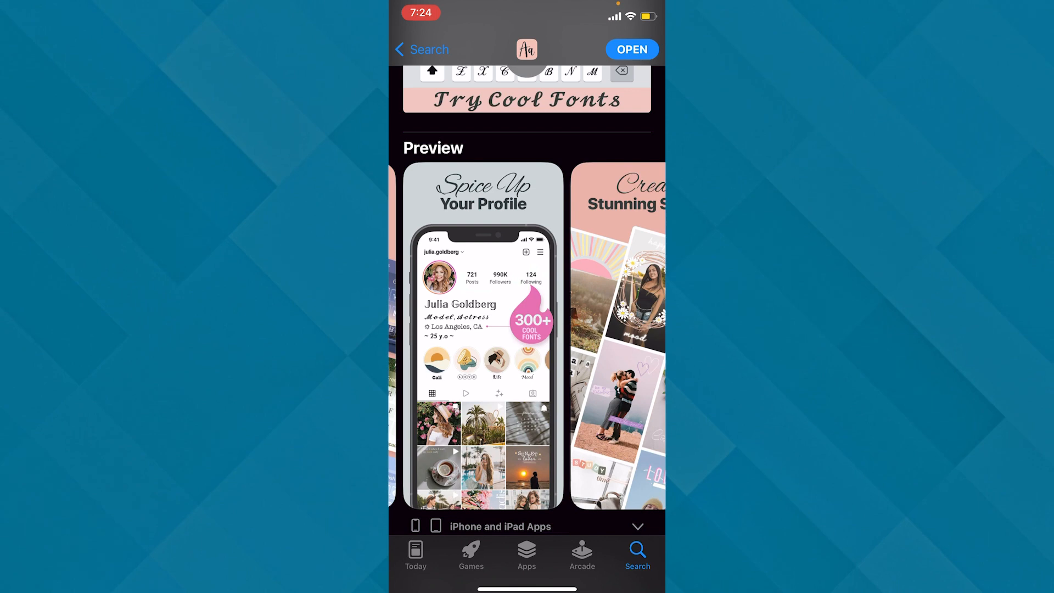
scroll("left", 3)
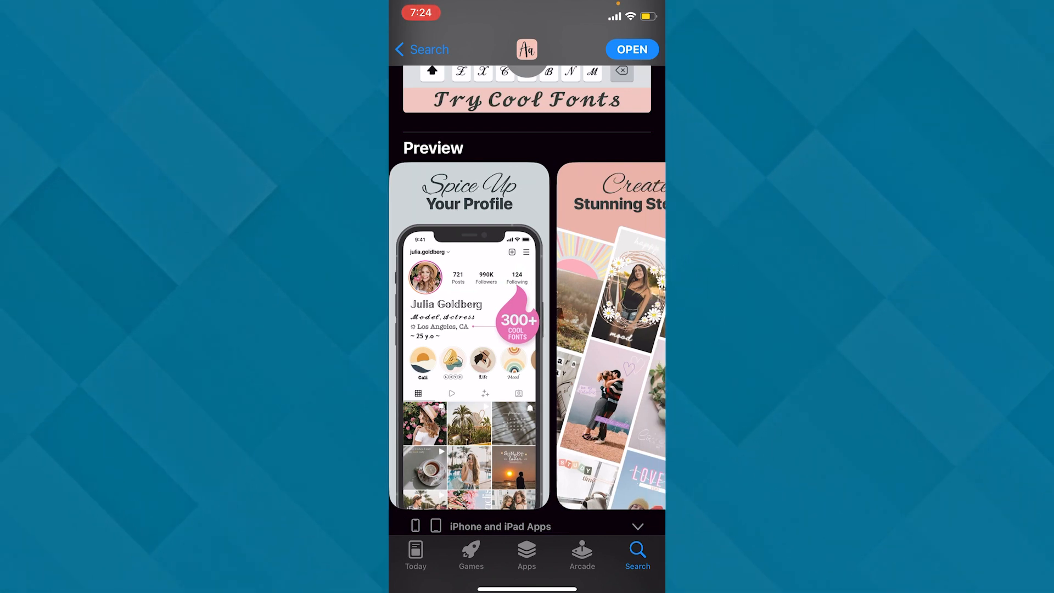
scroll("left", 3)
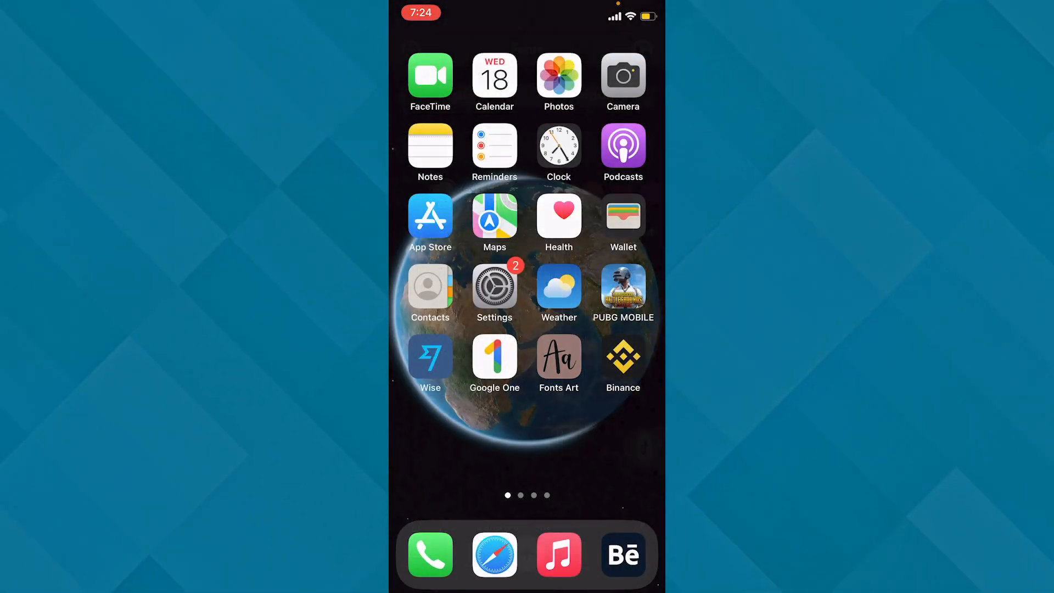
left_click(558, 357)
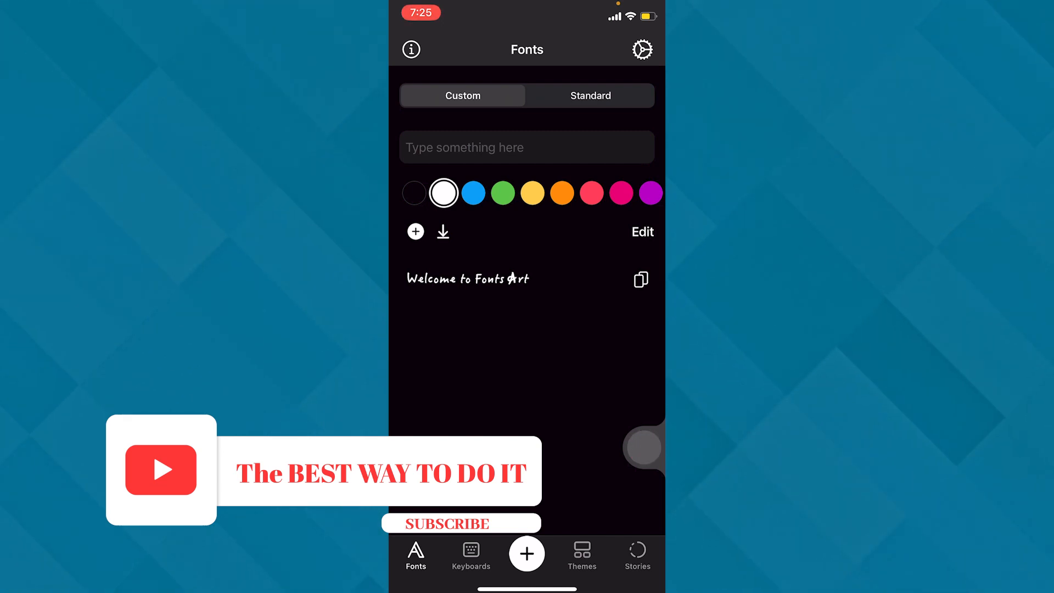
left_click(590, 96)
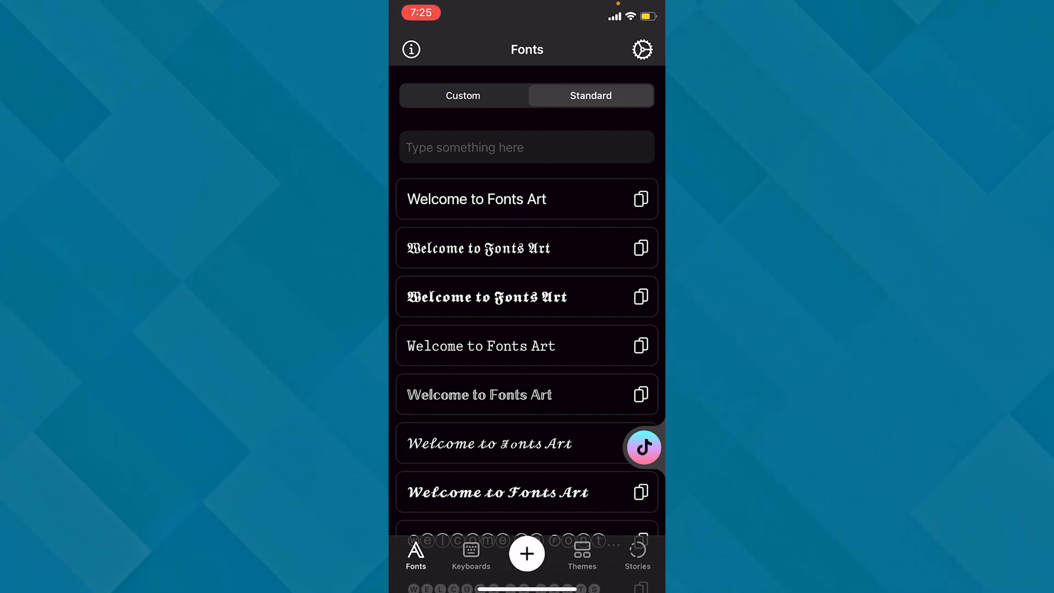
Enter 'hello world' in the text field and scroll through its styled versions.
left_click(526, 147)
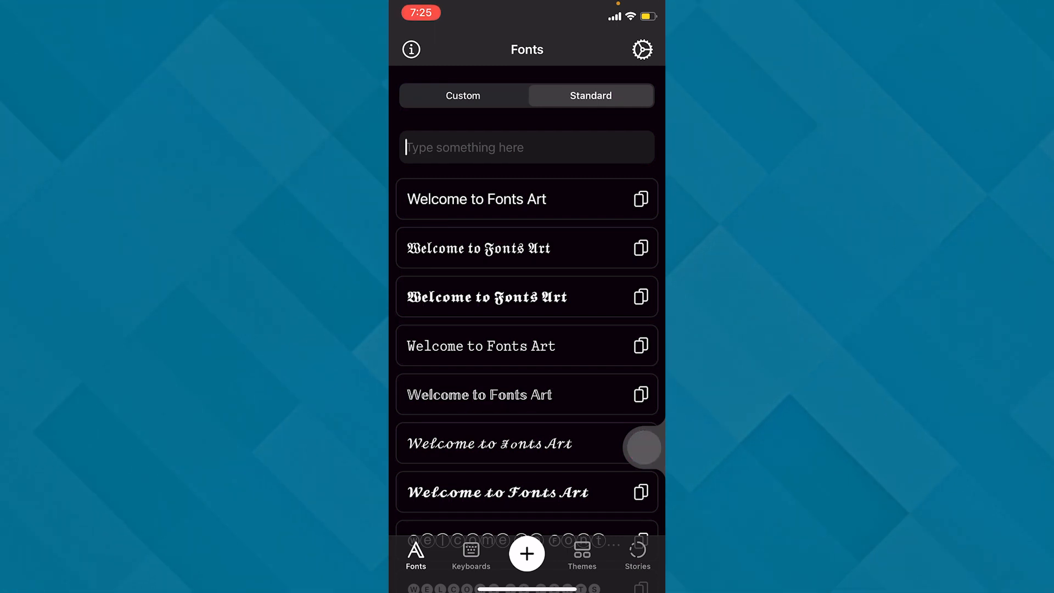
left_click(526, 147)
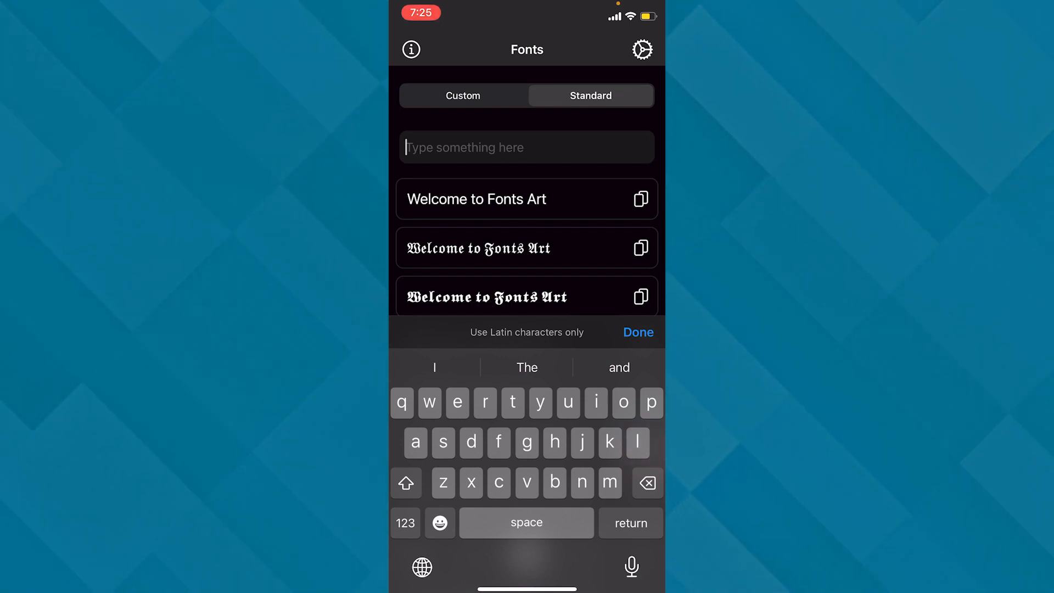
type("hello")
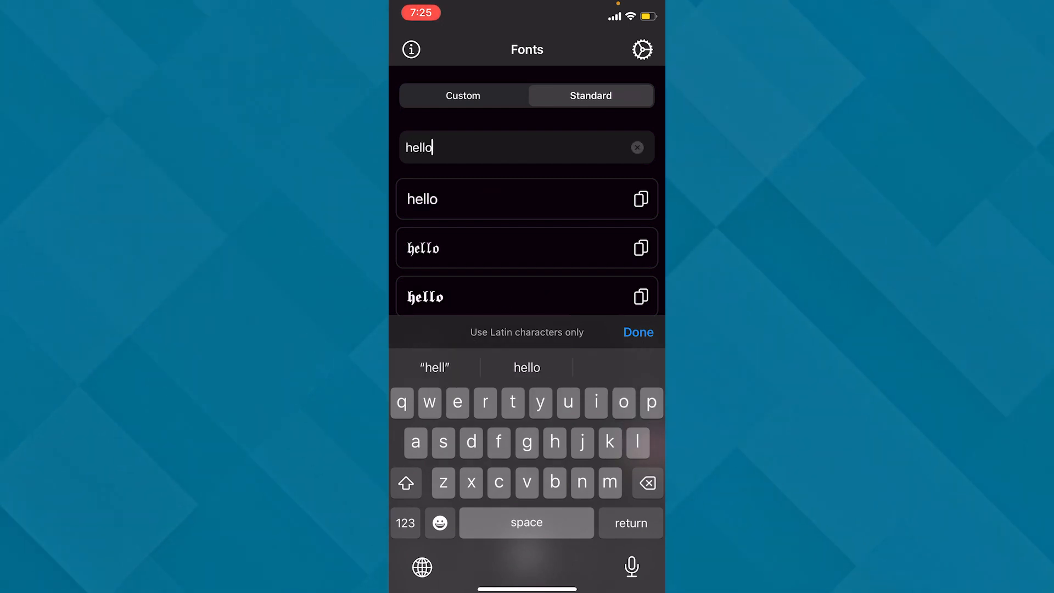
type("work")
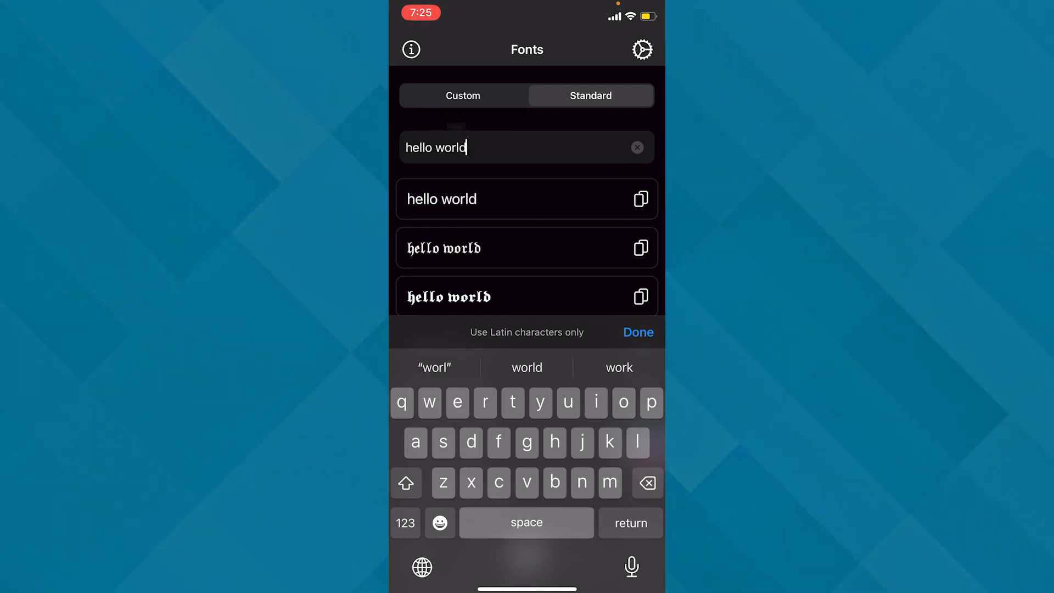
left_click(637, 332)
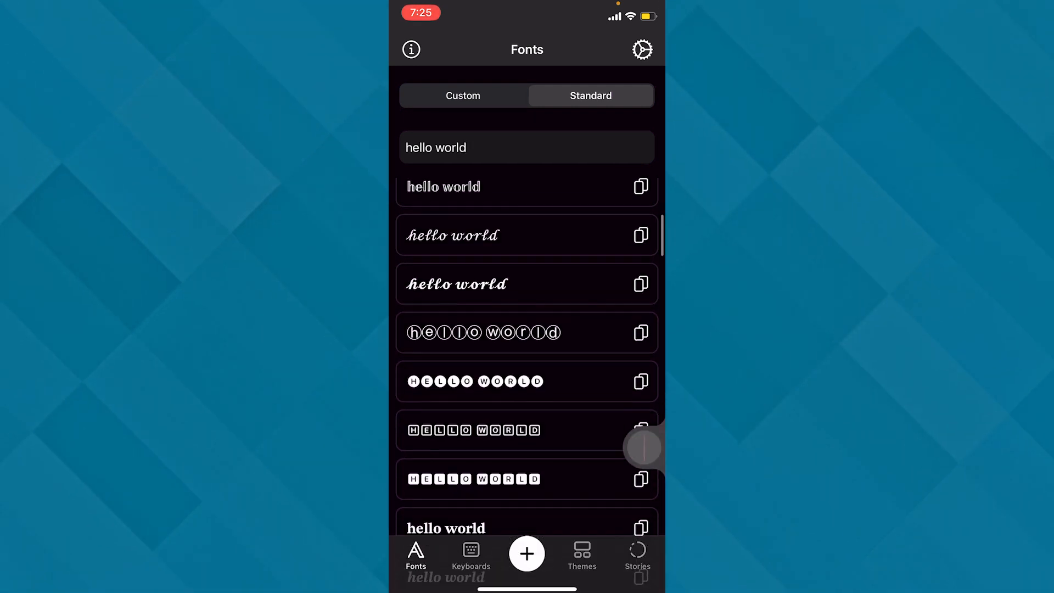
scroll("down", 3)
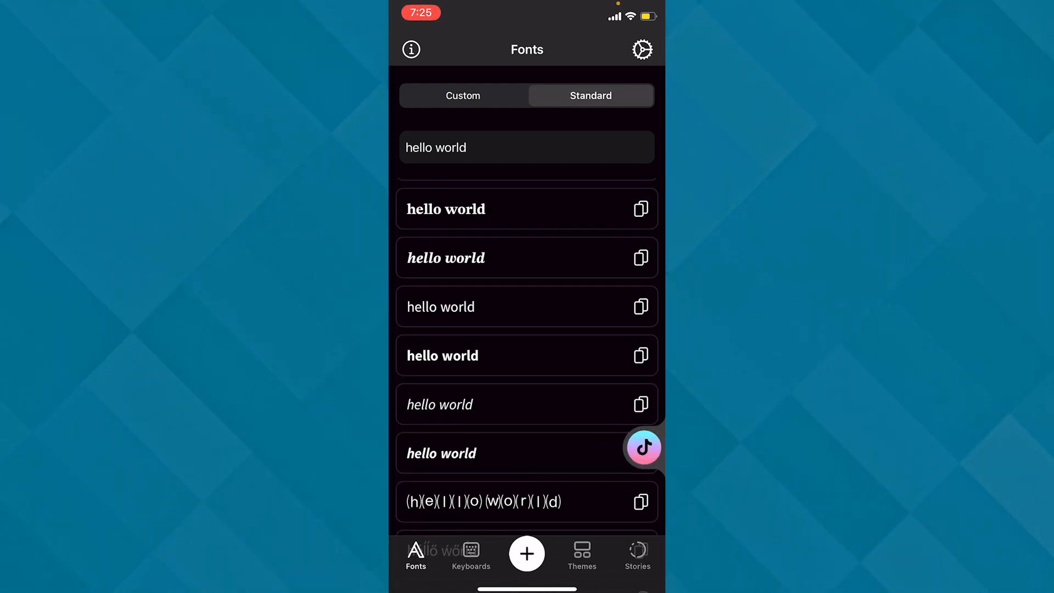
scroll("down", 3)
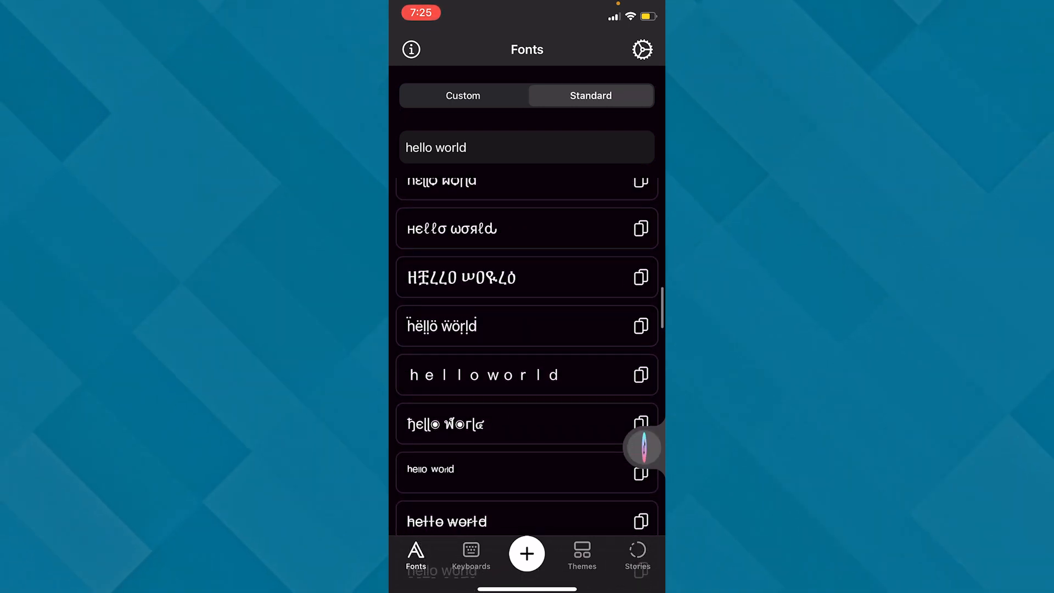
scroll("down", 3)
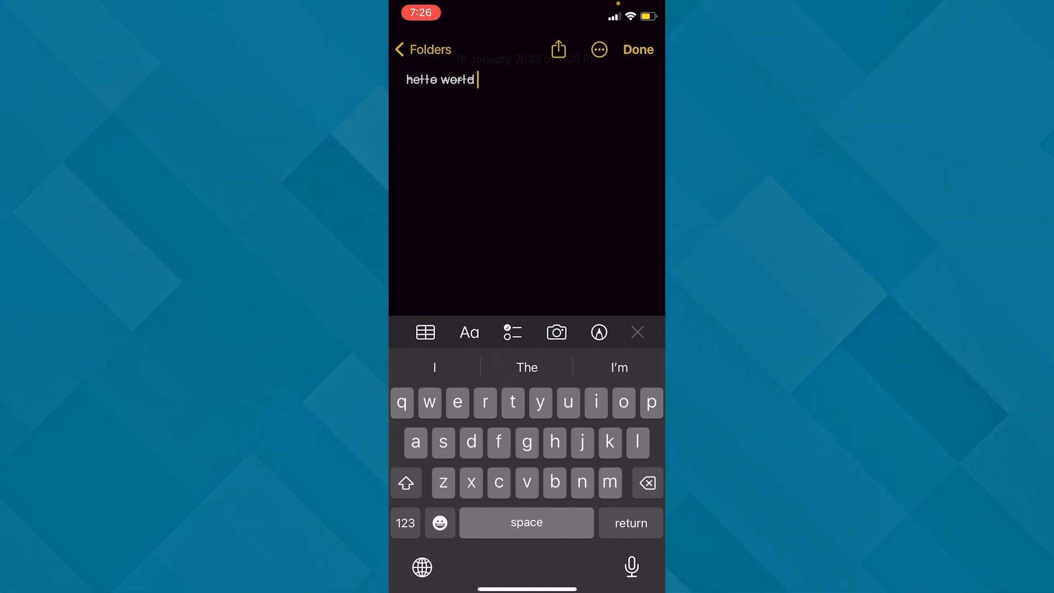
Switch to the Fonts Art keyboard and type a new circled-letter line 'HEY EVERYONE'.
left_click(422, 566)
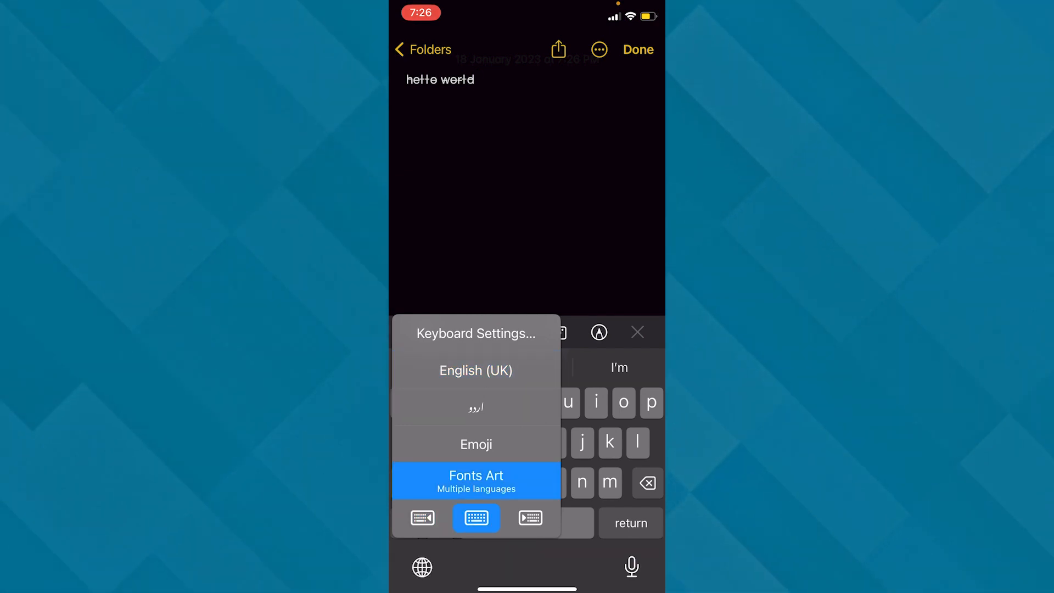
left_click(475, 481)
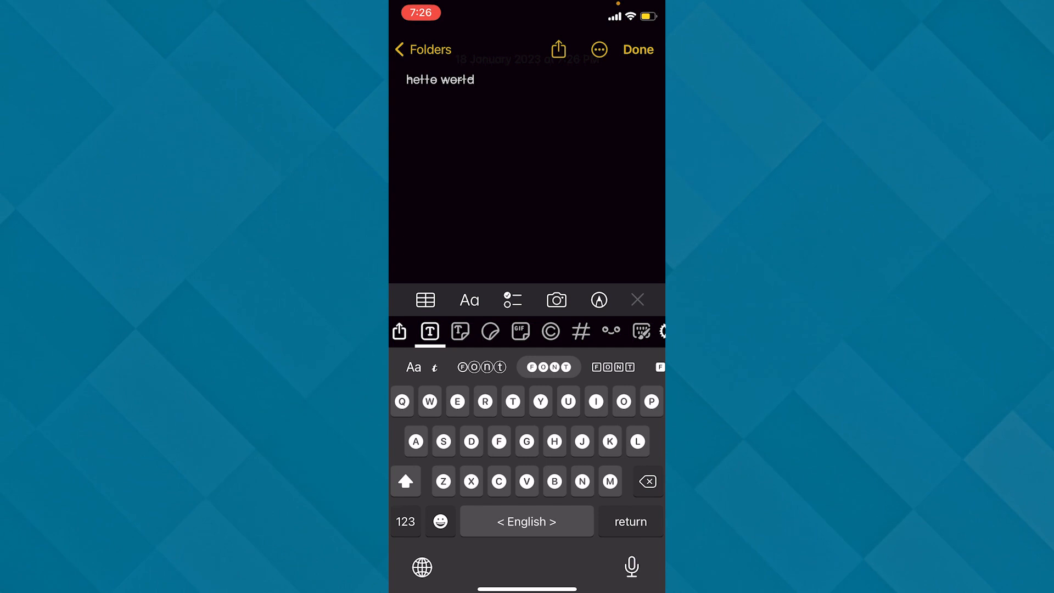
key("return")
type("🅗🅔🅨")
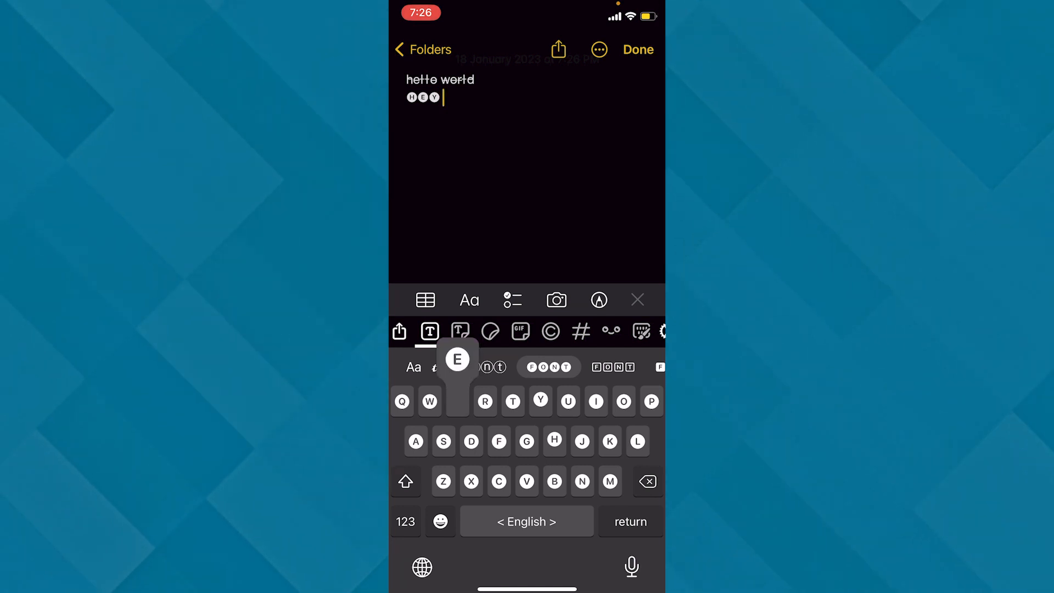
type("VERYONE")
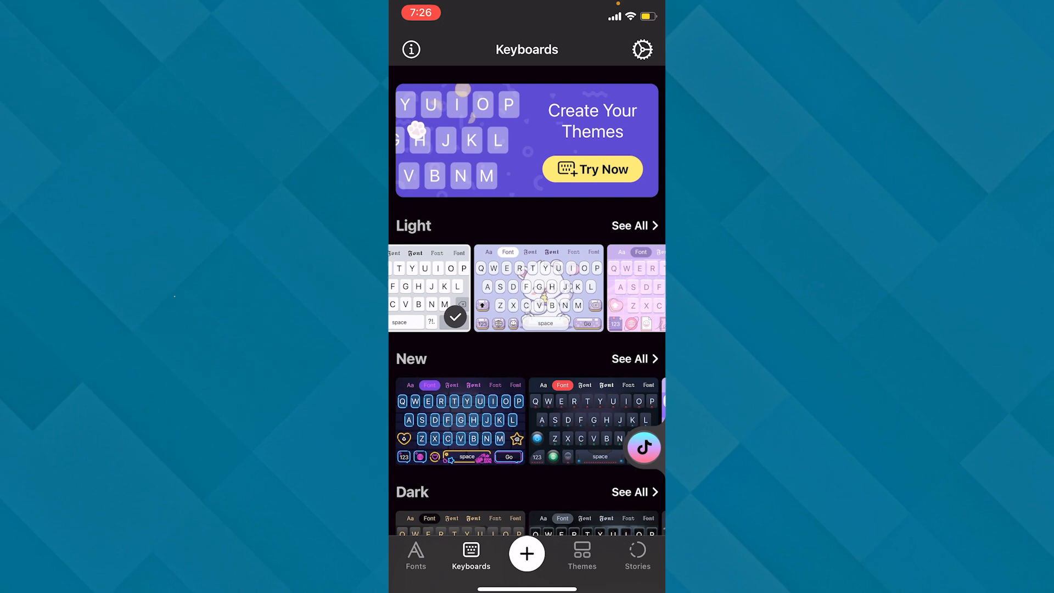
Scroll the Keyboards list to the Dark flame theme, then return to Fonts Art's themes.
scroll("down", 3)
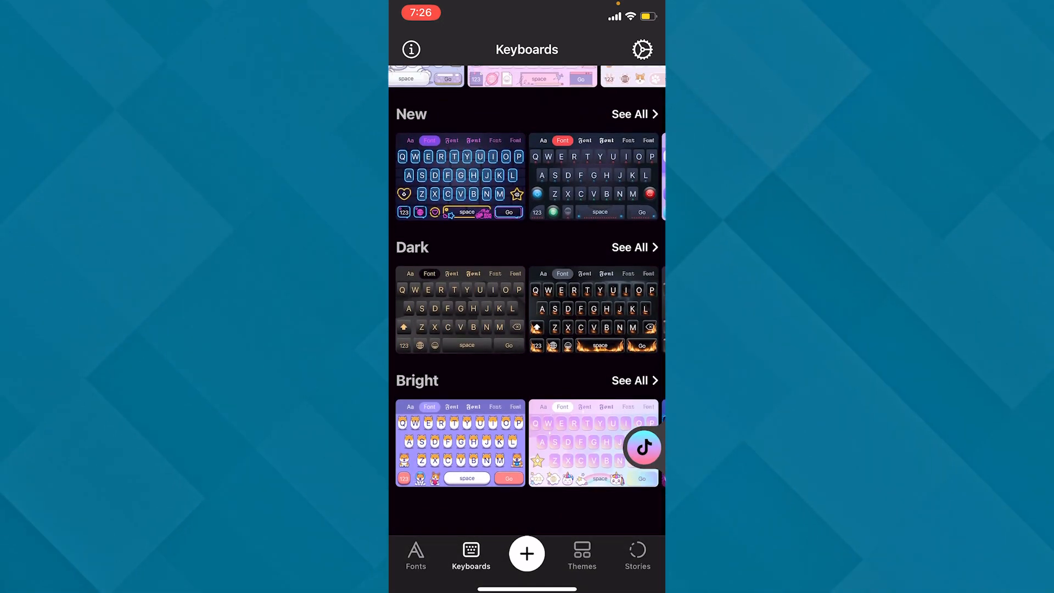
scroll("down", 3)
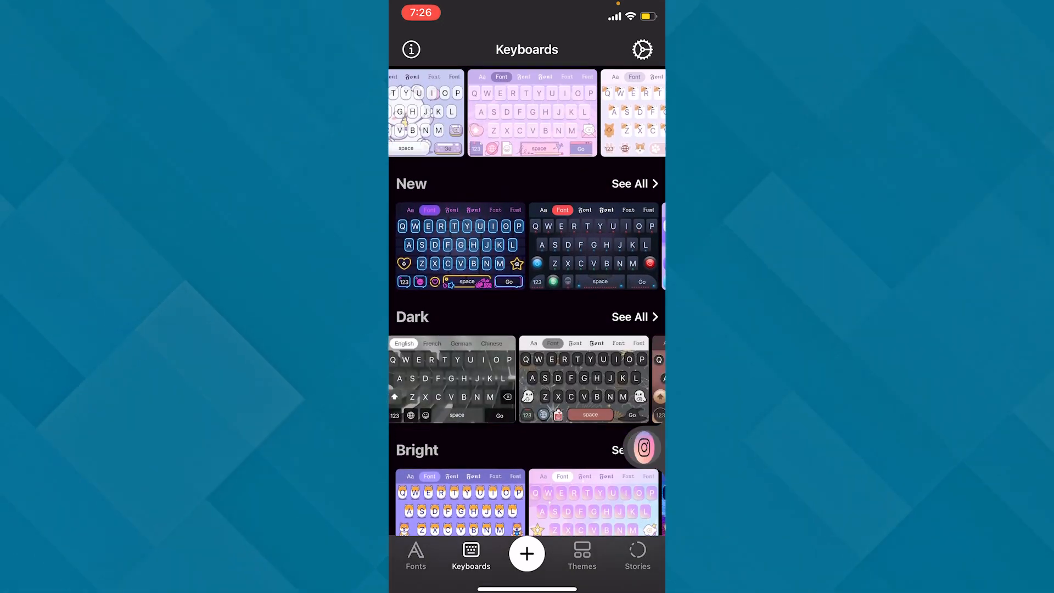
scroll("down", 3)
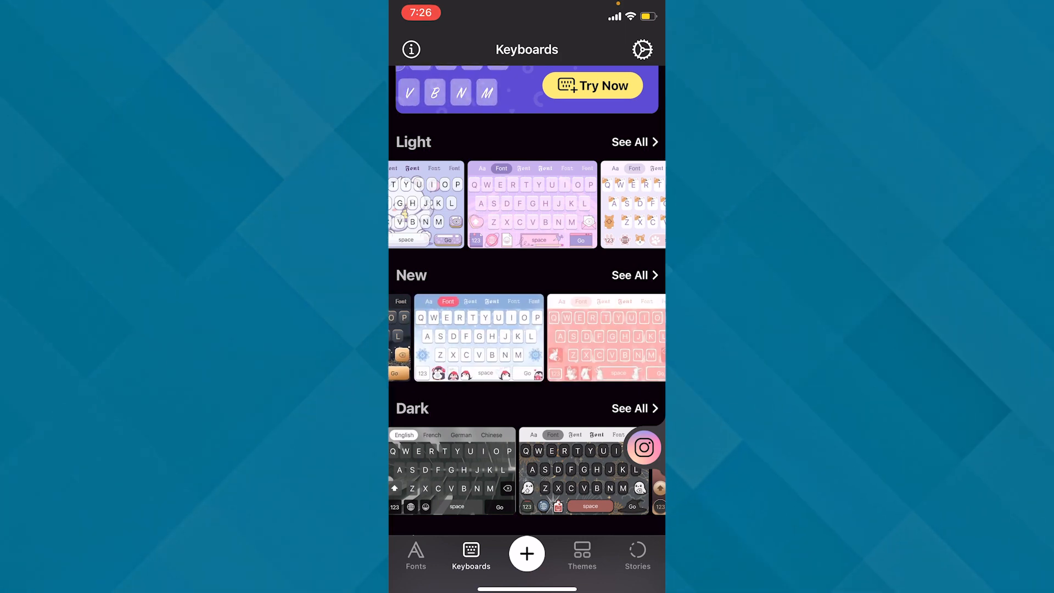
scroll("down", 3)
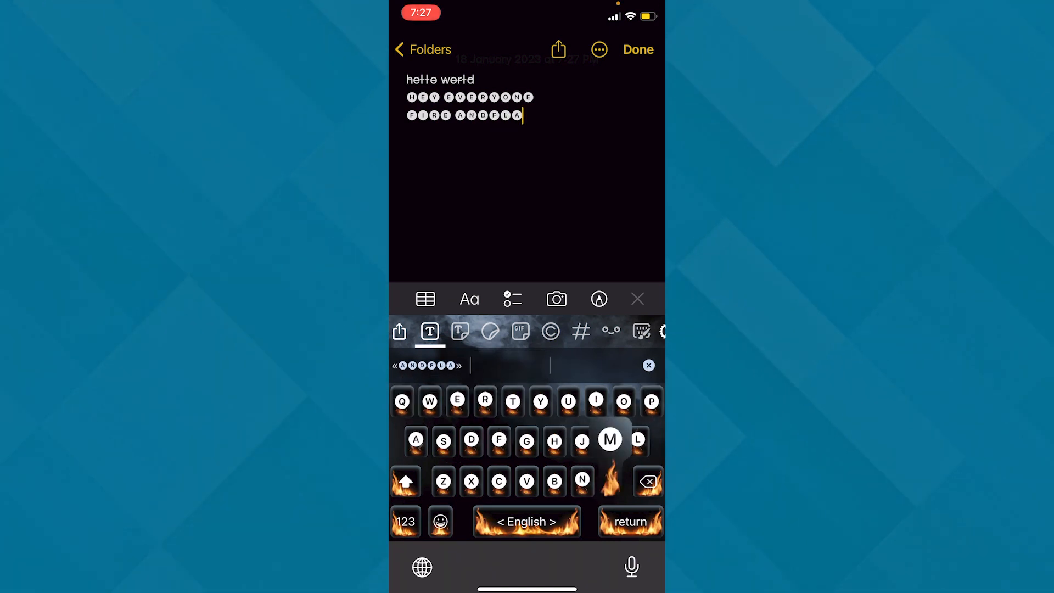
left_click(609, 440)
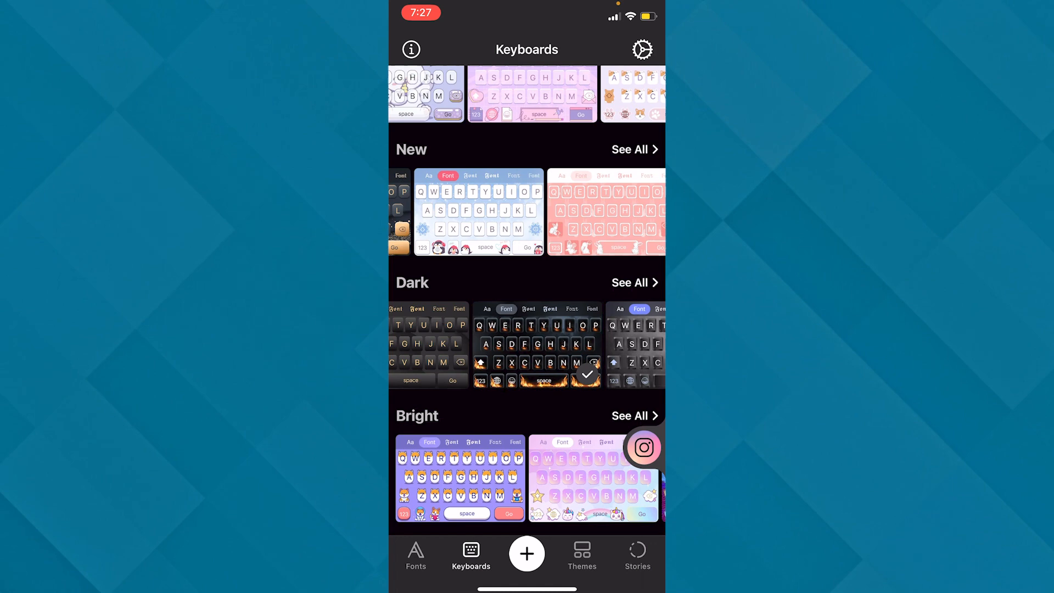
Dismiss the rating prompt, then open and install the dark red 'Love more. Worry less.' theme.
left_click(581, 554)
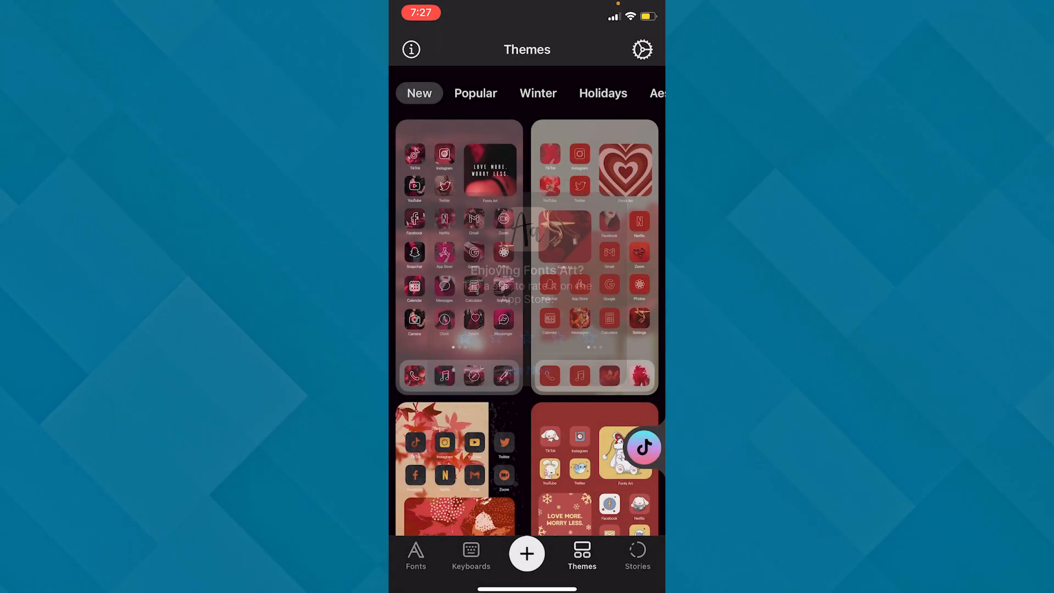
scroll("down", 3)
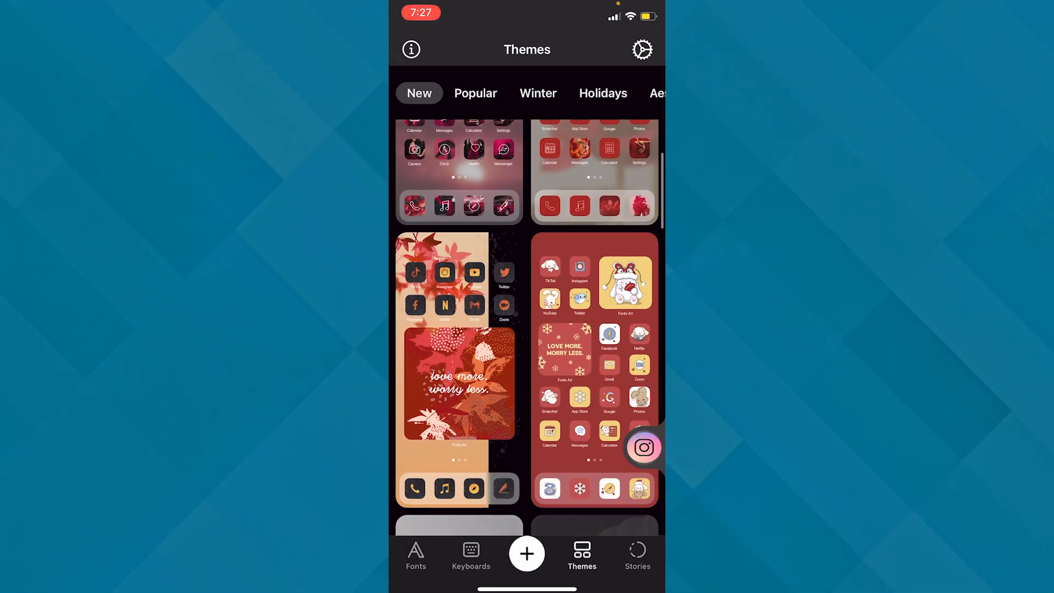
scroll("down", 3)
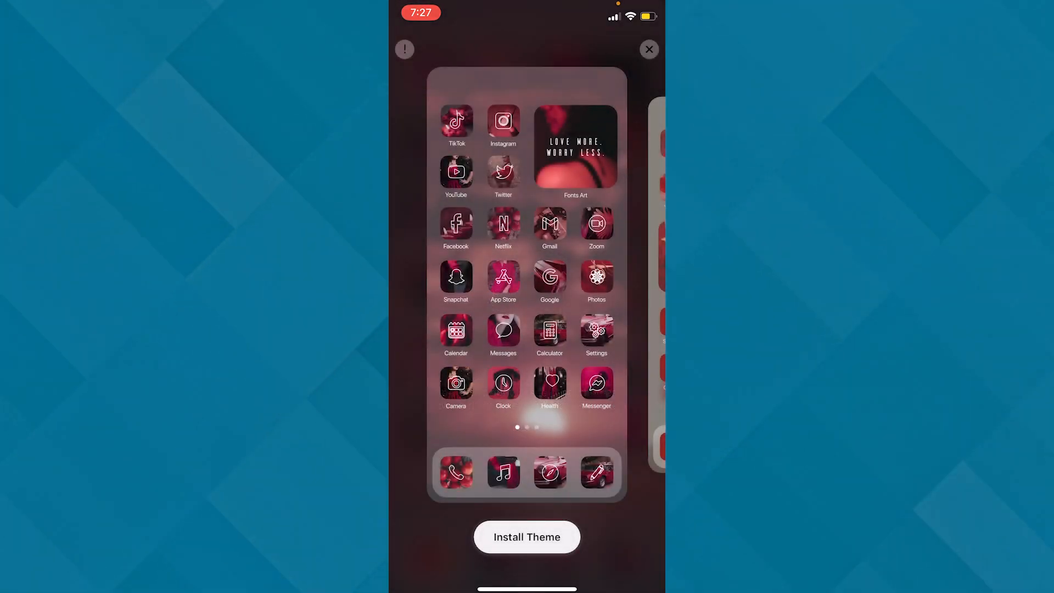
left_click(526, 536)
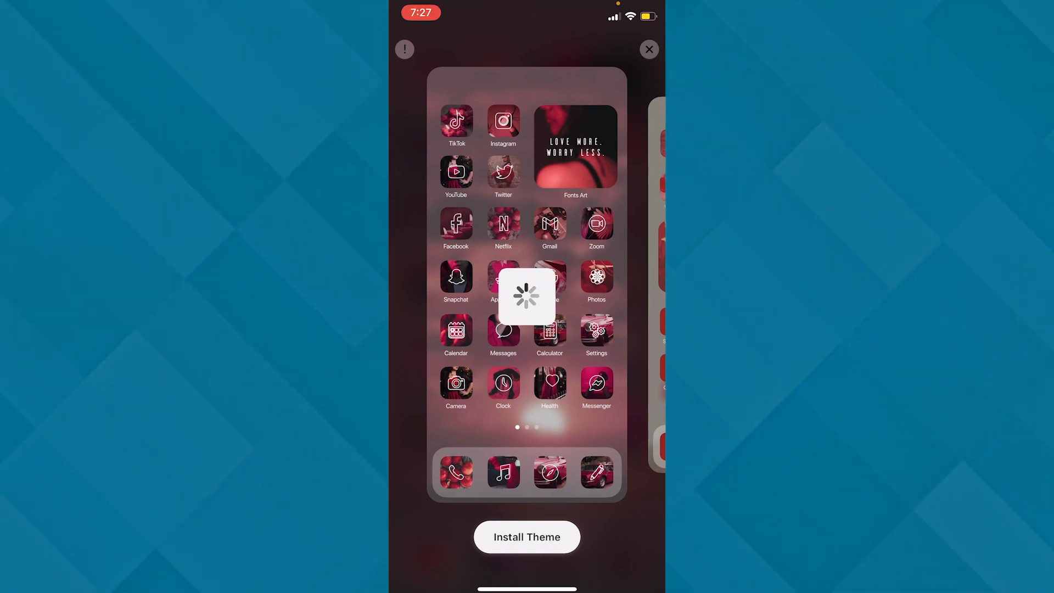
left_click(527, 537)
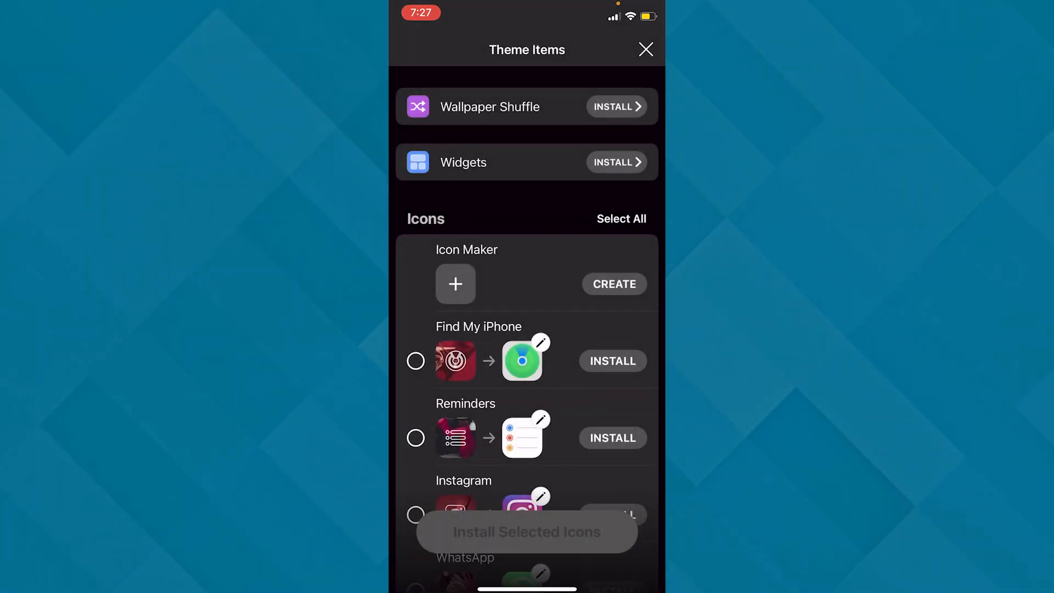
Select the Reminders, Instagram, WhatsApp, Photos and Maps icons and install them.
scroll("down", 3)
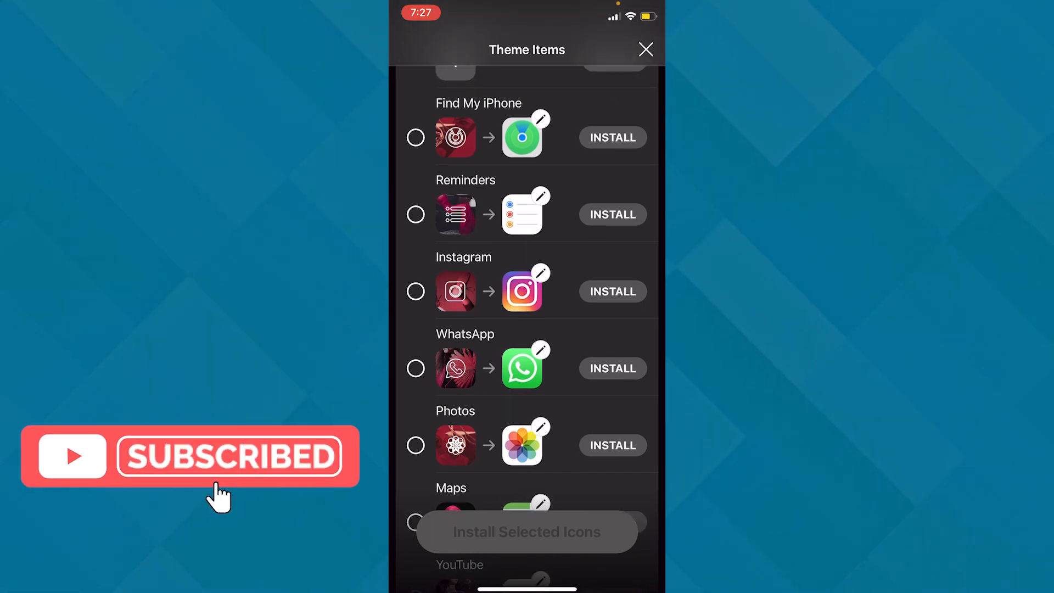
scroll("down", 3)
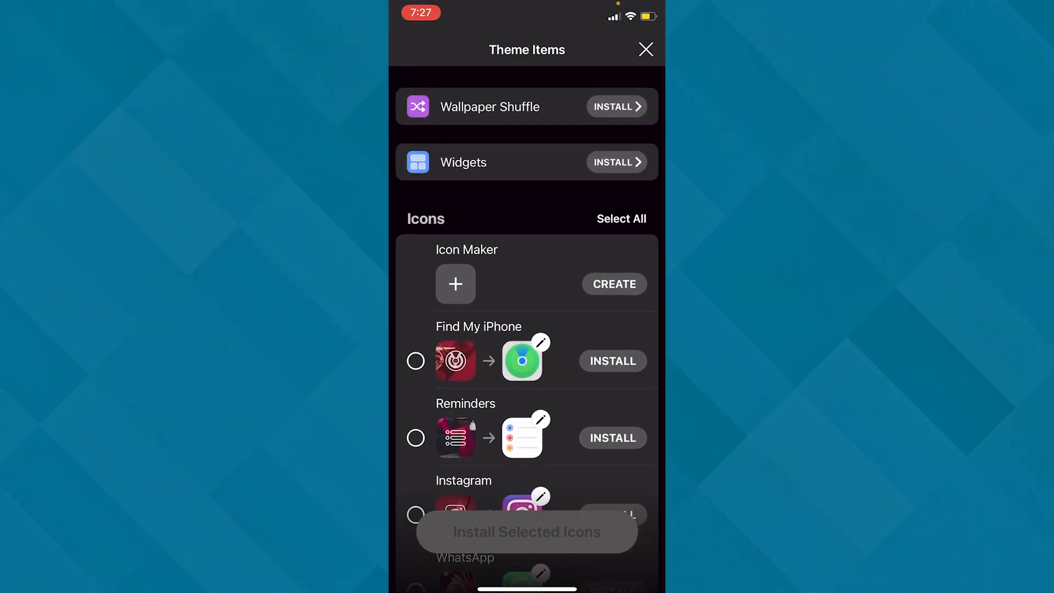
scroll("down", 3)
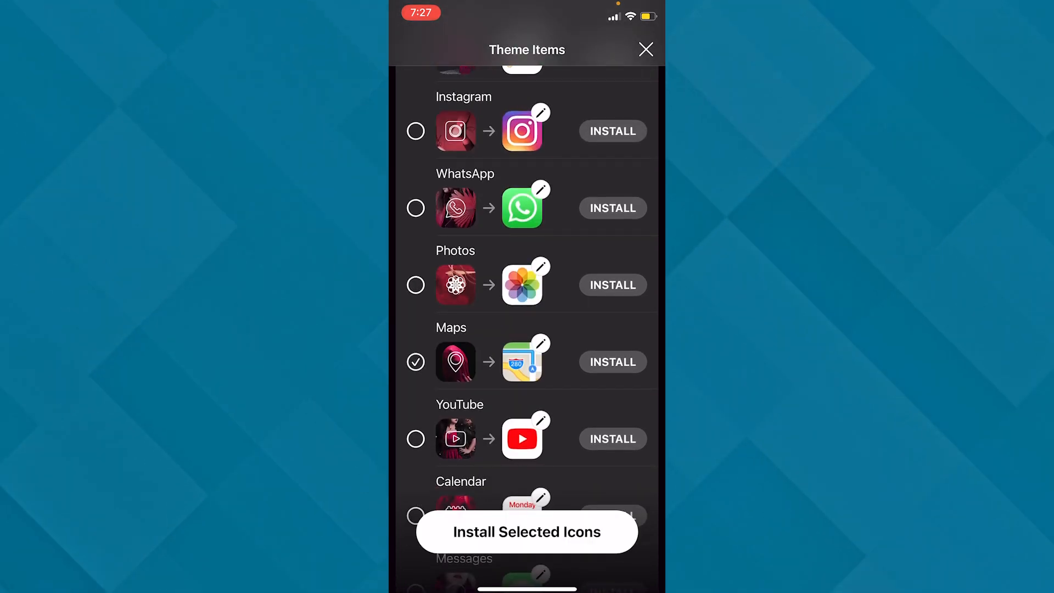
left_click(415, 285)
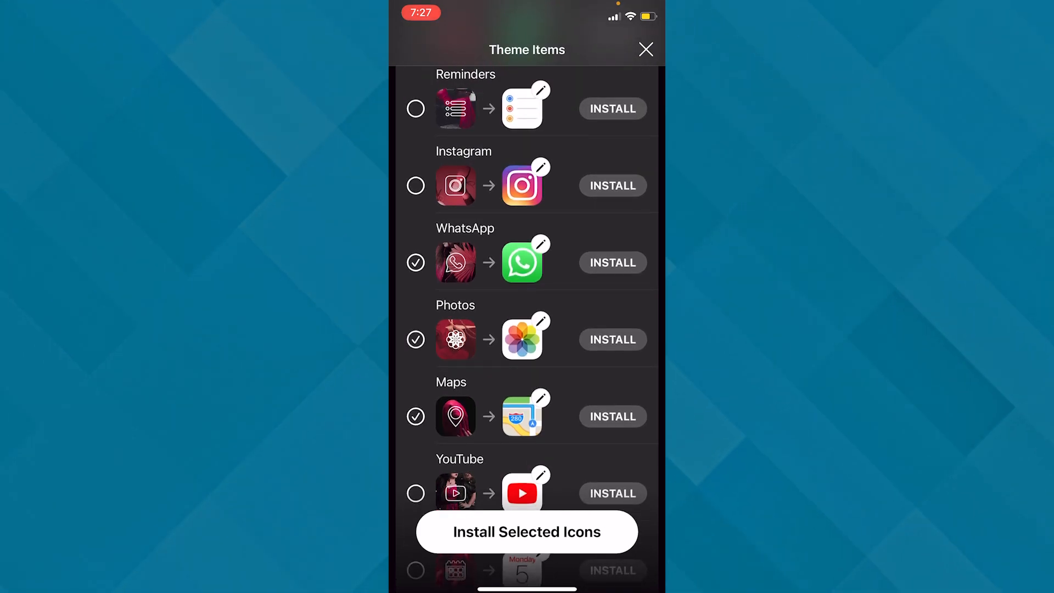
scroll("down", 3)
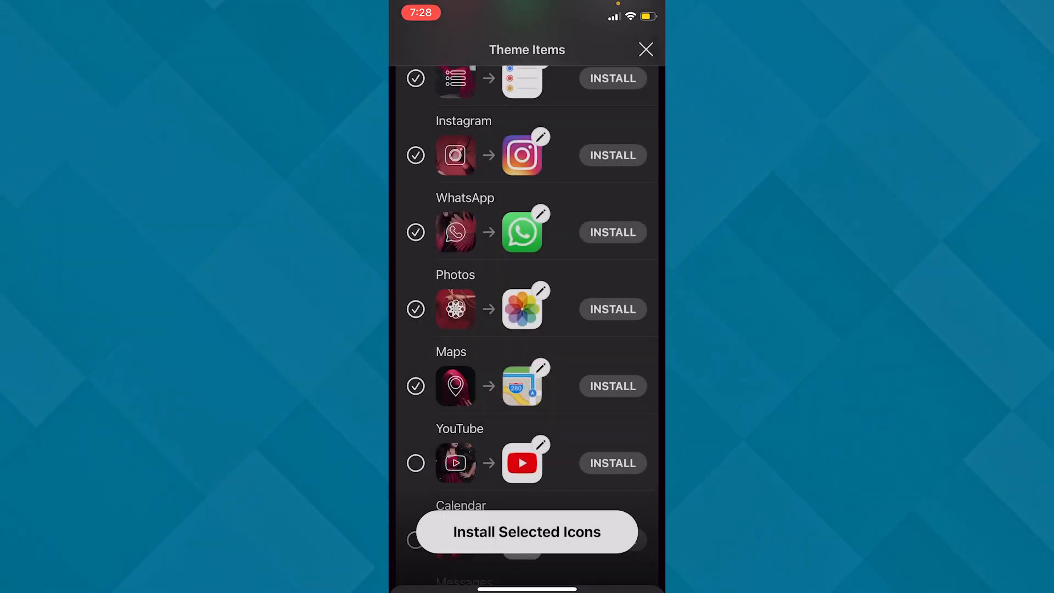
left_click(527, 530)
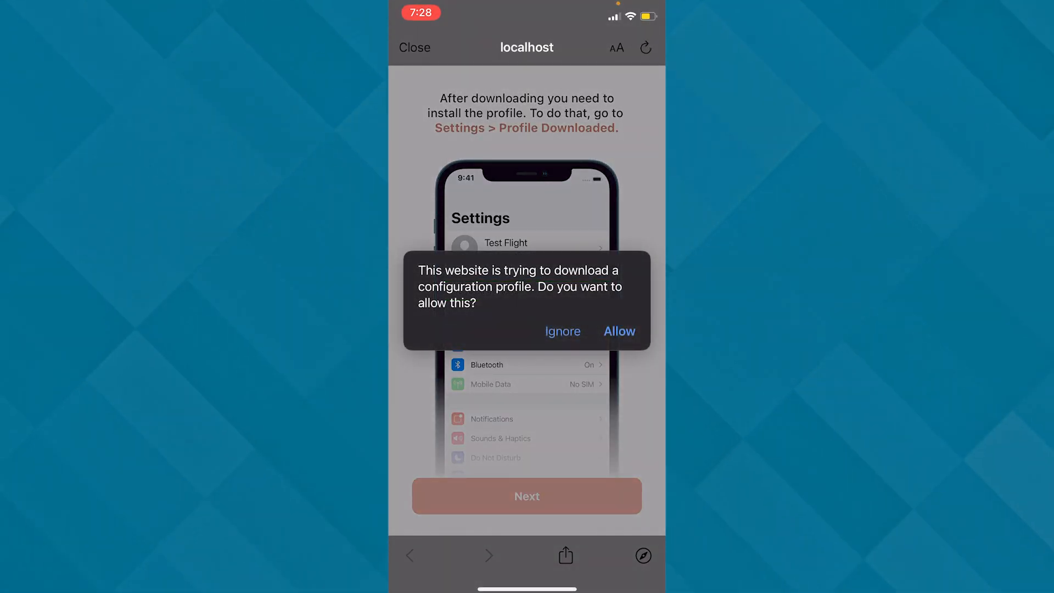
Allow and install the Fonts Art-Aesthetic_Burg profile with five web clips in Settings.
left_click(619, 330)
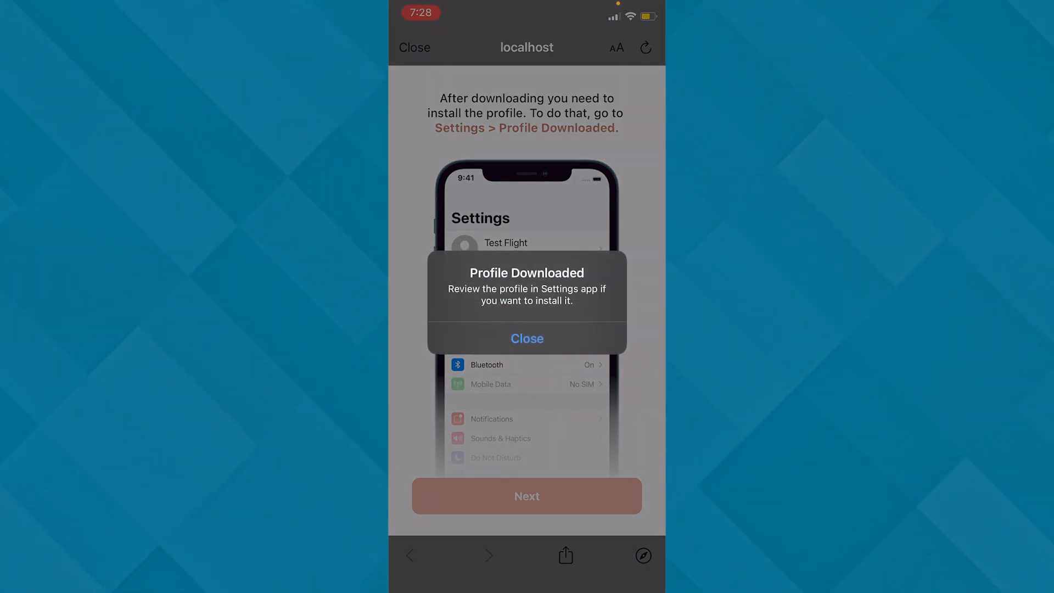
left_click(526, 338)
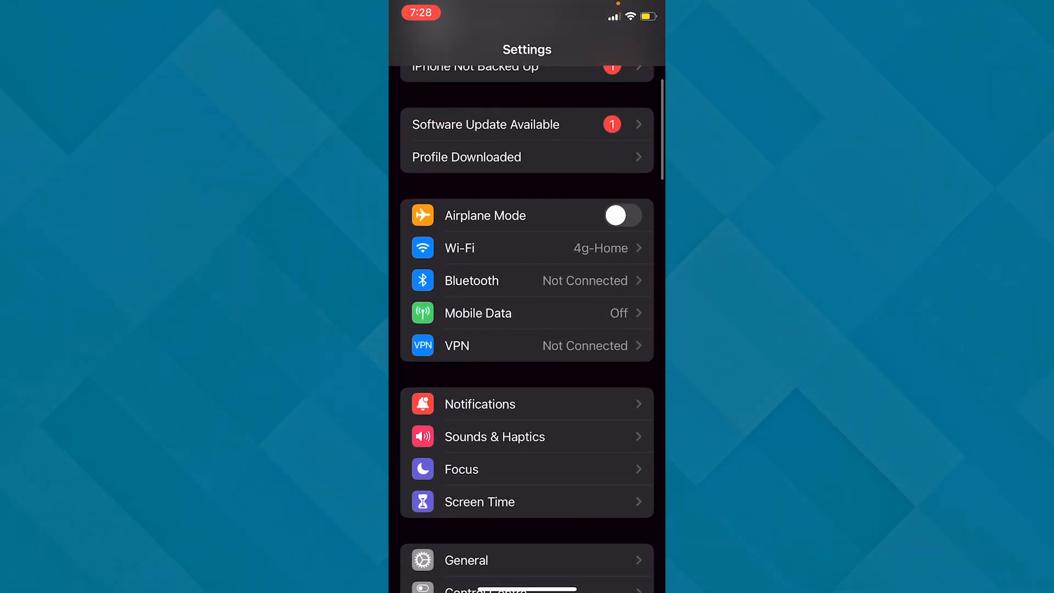
left_click(466, 156)
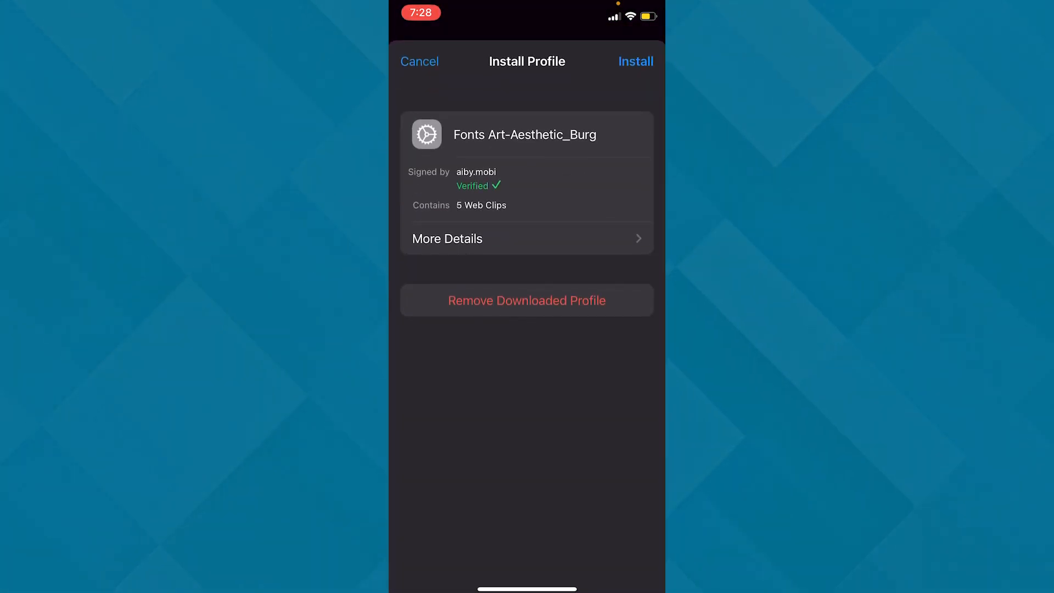
left_click(634, 61)
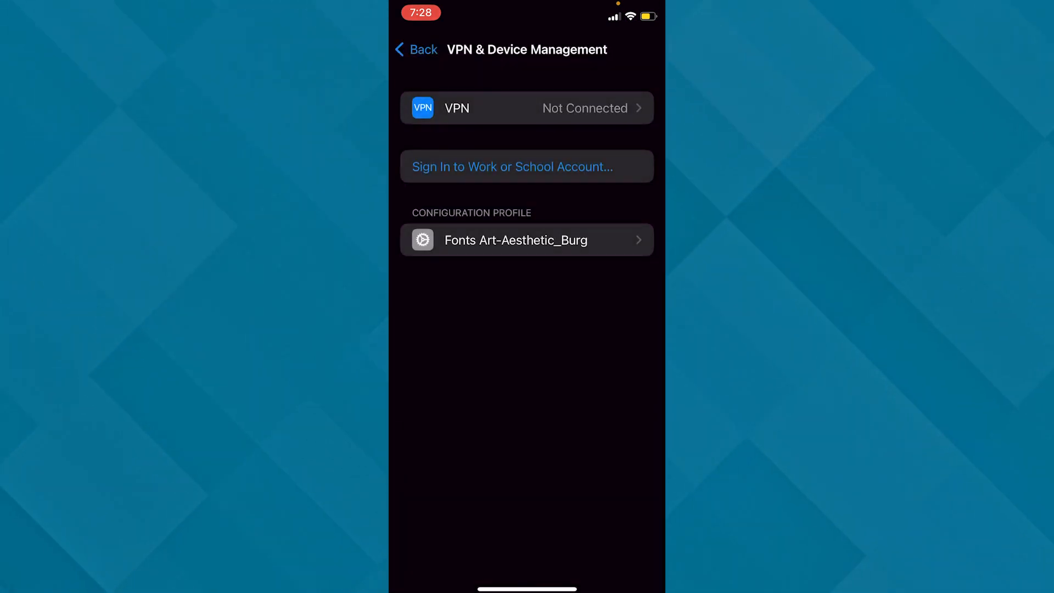
left_click(526, 240)
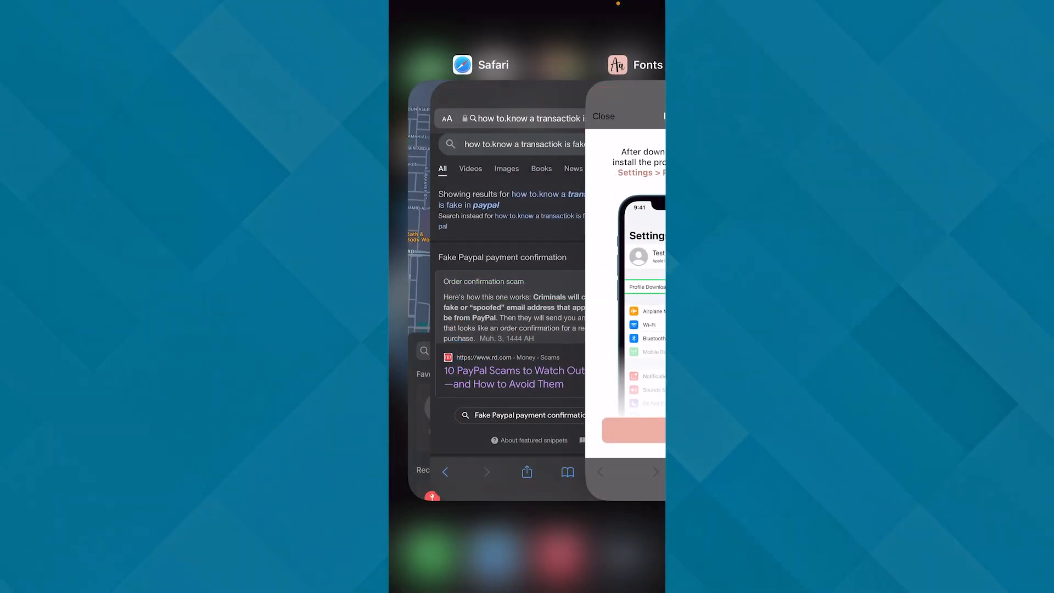
Switch back to Fonts Art and choose Not Now on the rating popup.
left_click(625, 65)
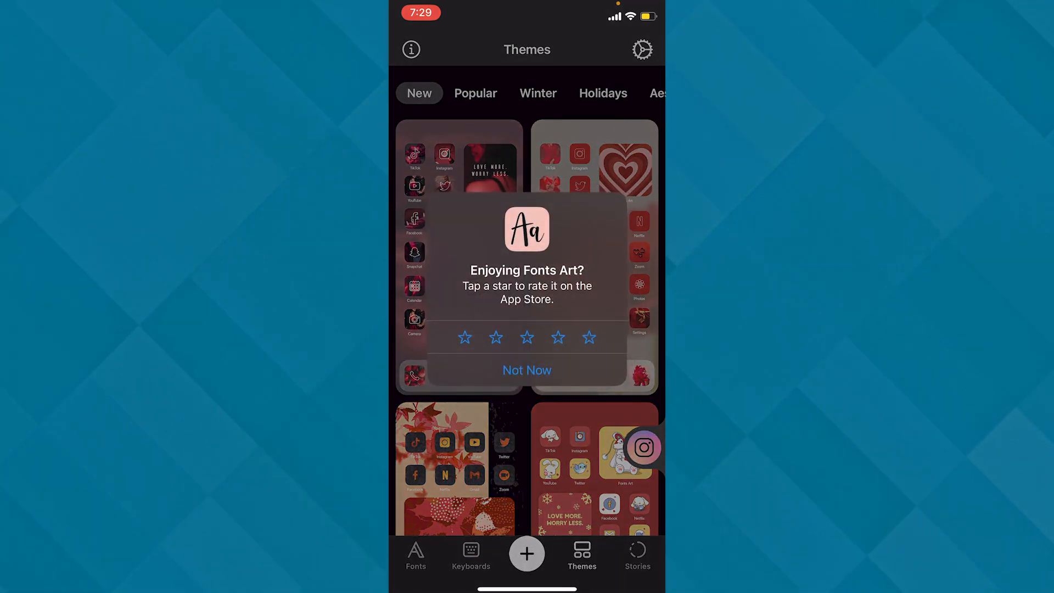
left_click(636, 554)
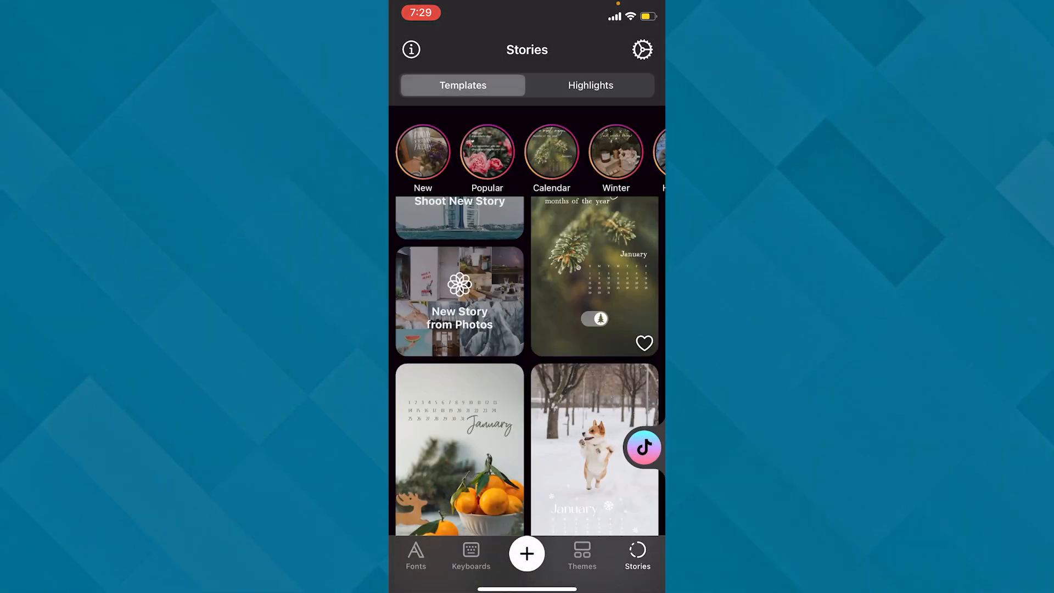
Scroll through the January and December story templates.
scroll("down", 3)
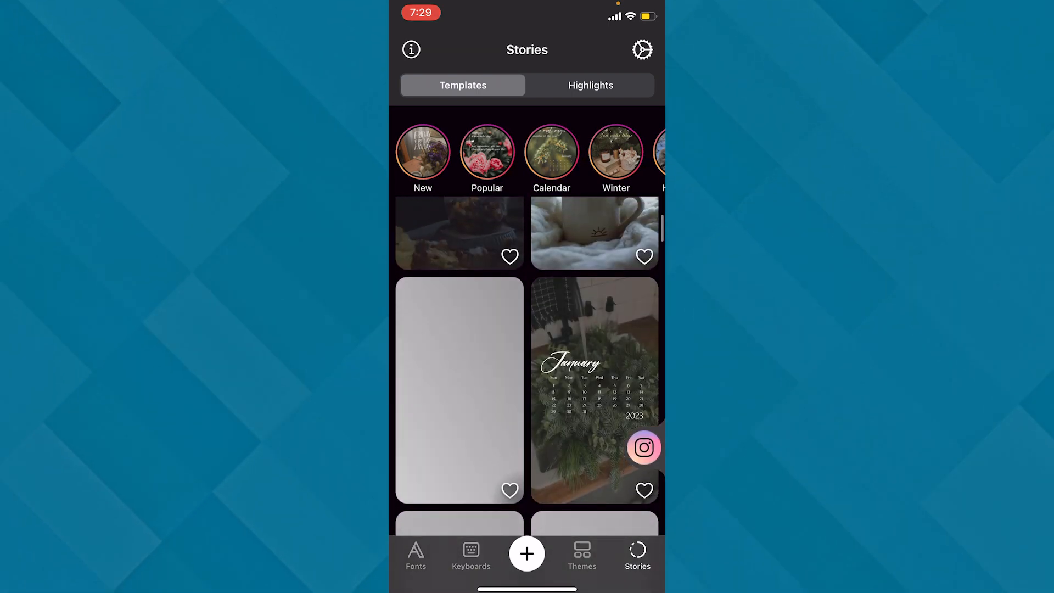
scroll("down", 3)
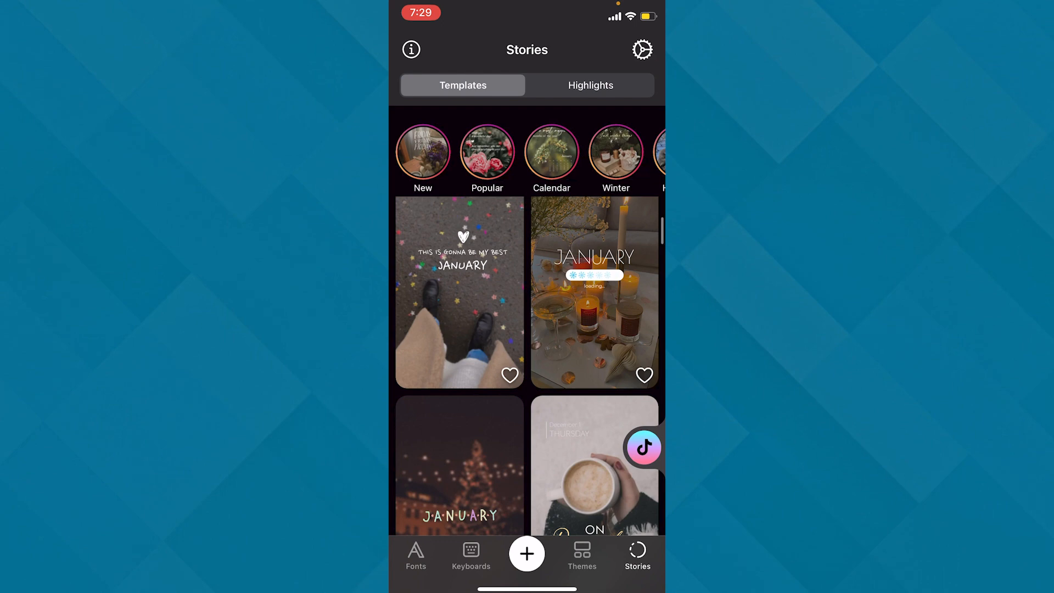
scroll("down", 3)
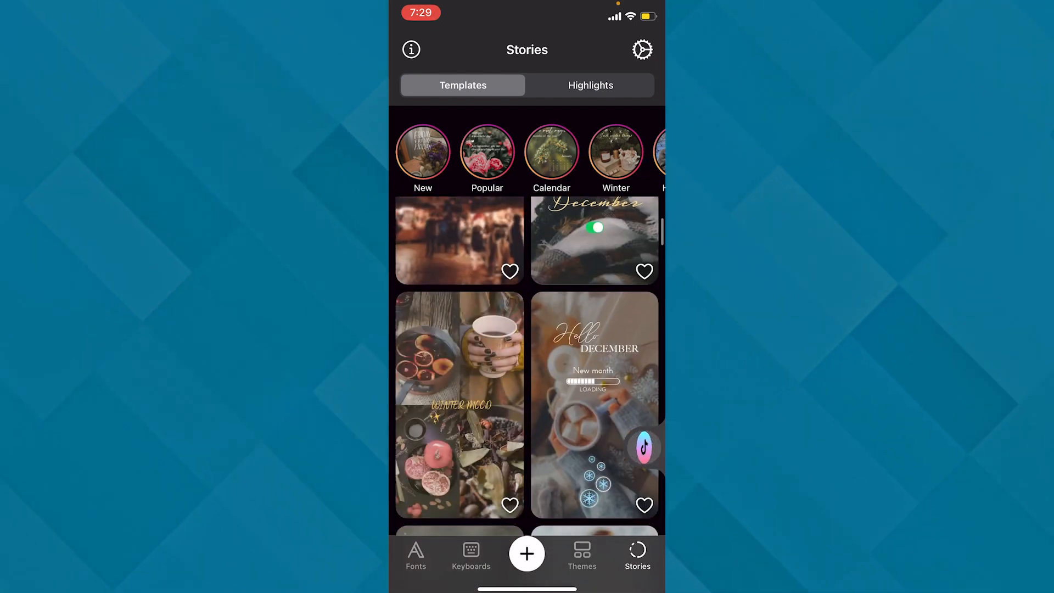
scroll("down", 3)
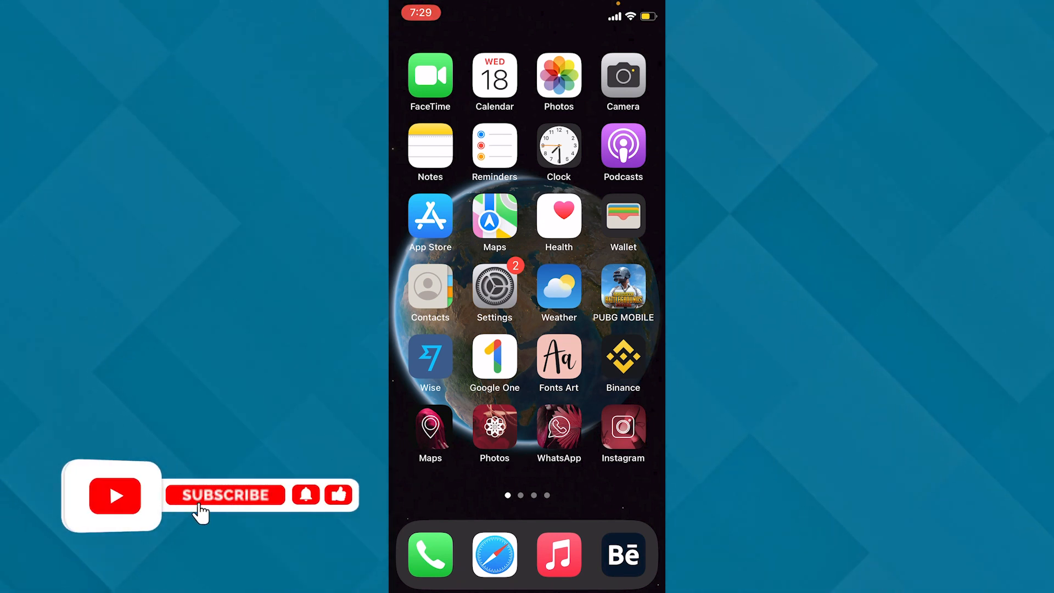
View the red-themed Maps, Photos, WhatsApp and Instagram icons on the home page.
left_click(224, 494)
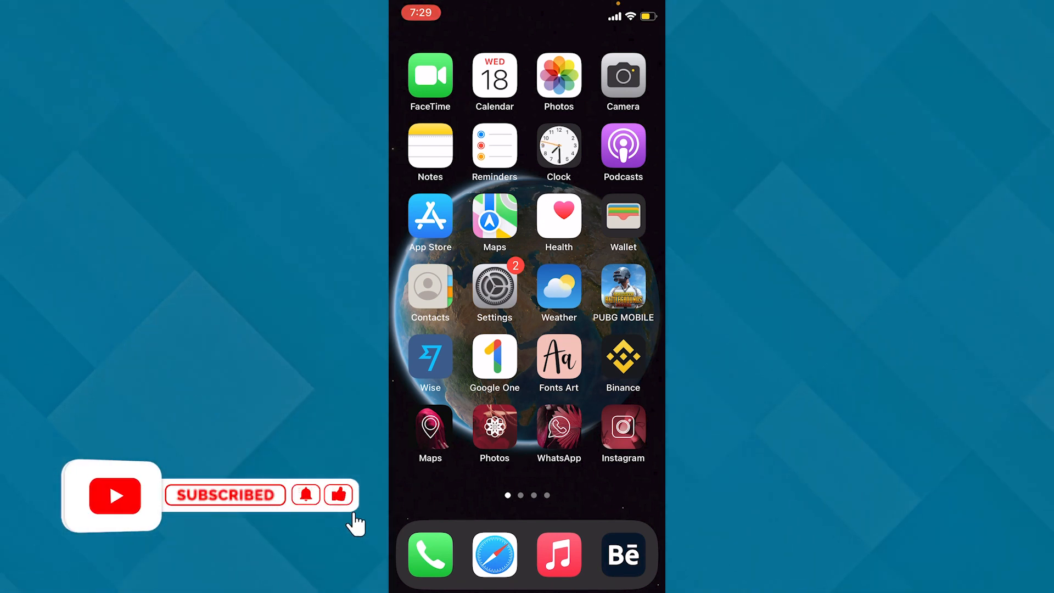